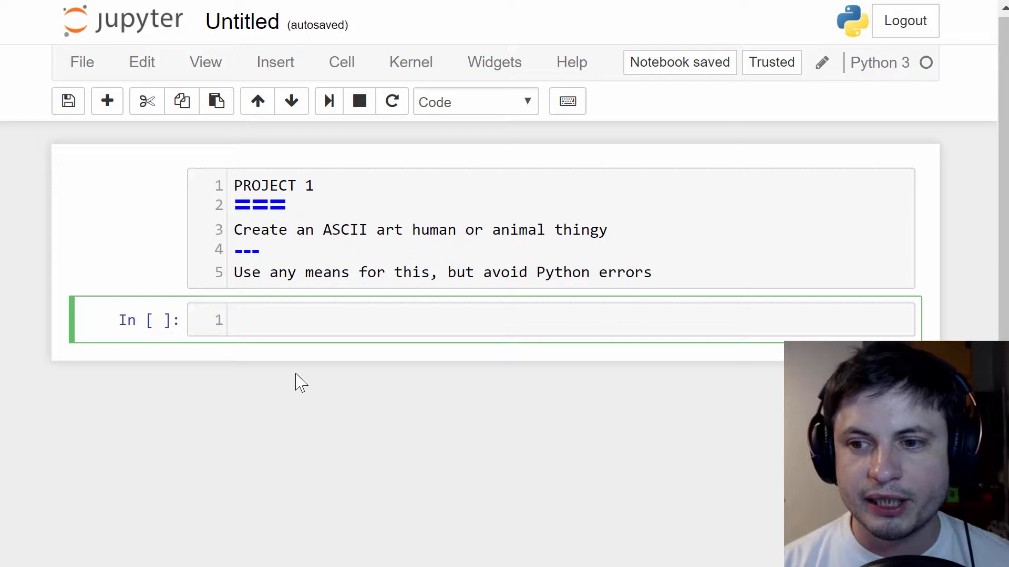
Step: Enter the lines 2+3, 2-3, 2/3 and 2*3 in the code cell, evaluating each
{"action": "type", "text": "2+3"}
{"action": "type", "text": "2-3"}
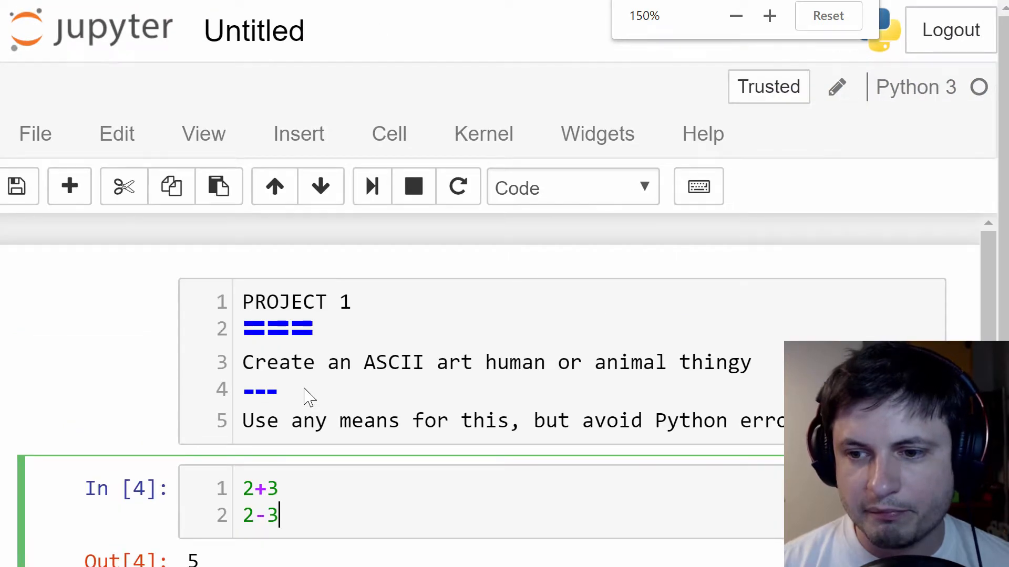
{"action": "scroll", "scroll_direction": "down", "scroll_amount": 3}
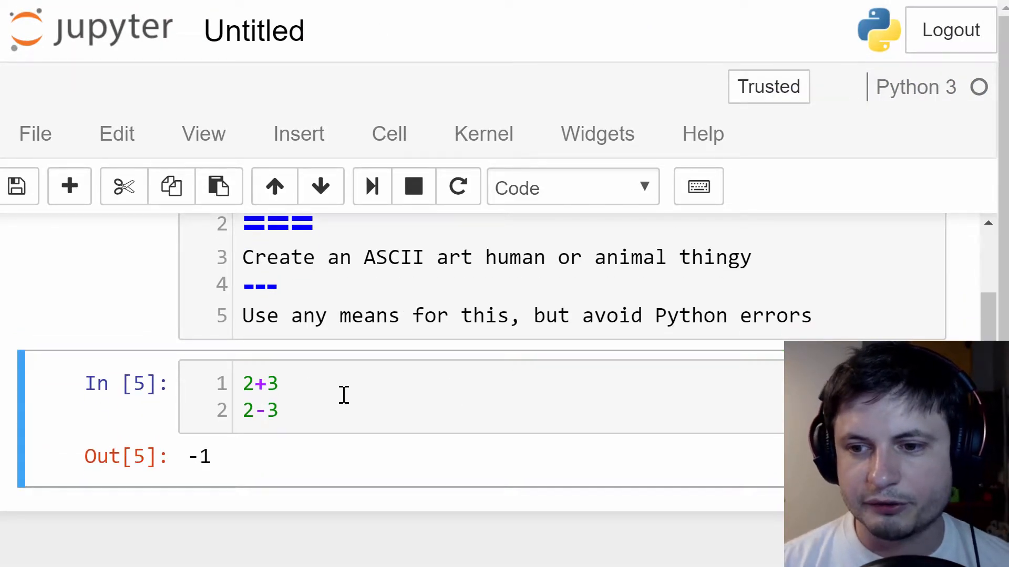
{"action": "type", "text": "2"}
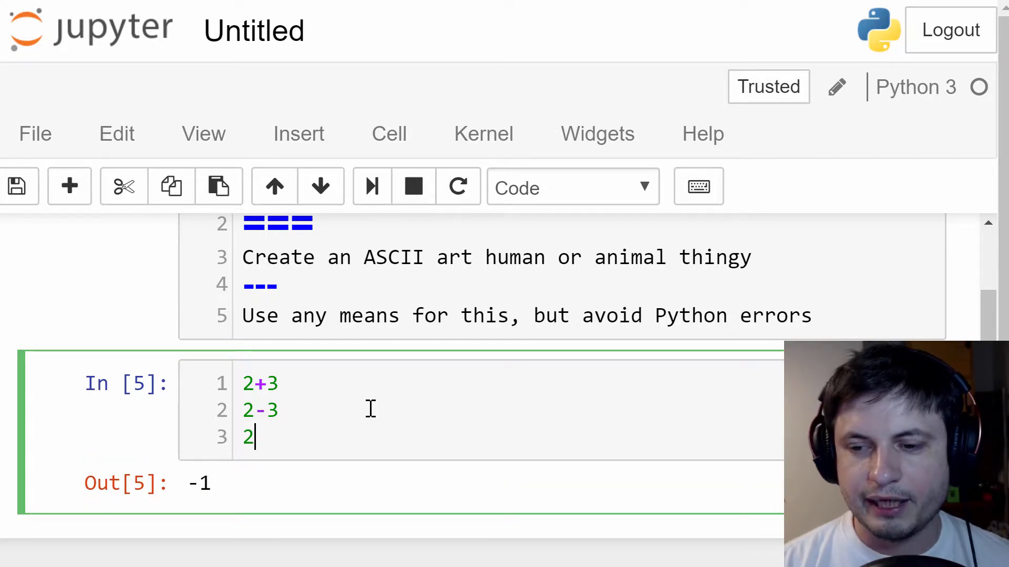
{"action": "type", "text": "/3"}
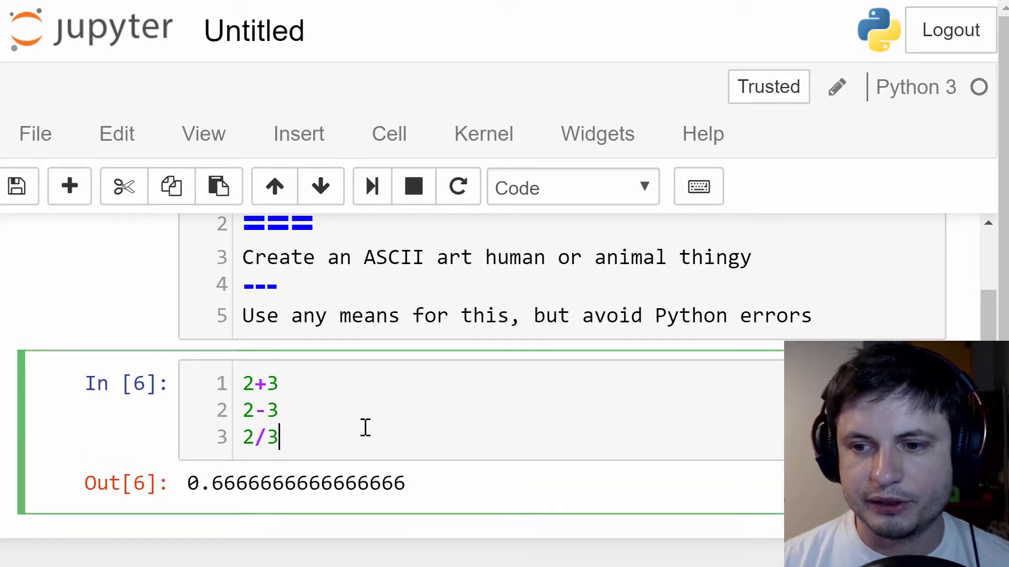
{"action": "key", "text": "enter"}
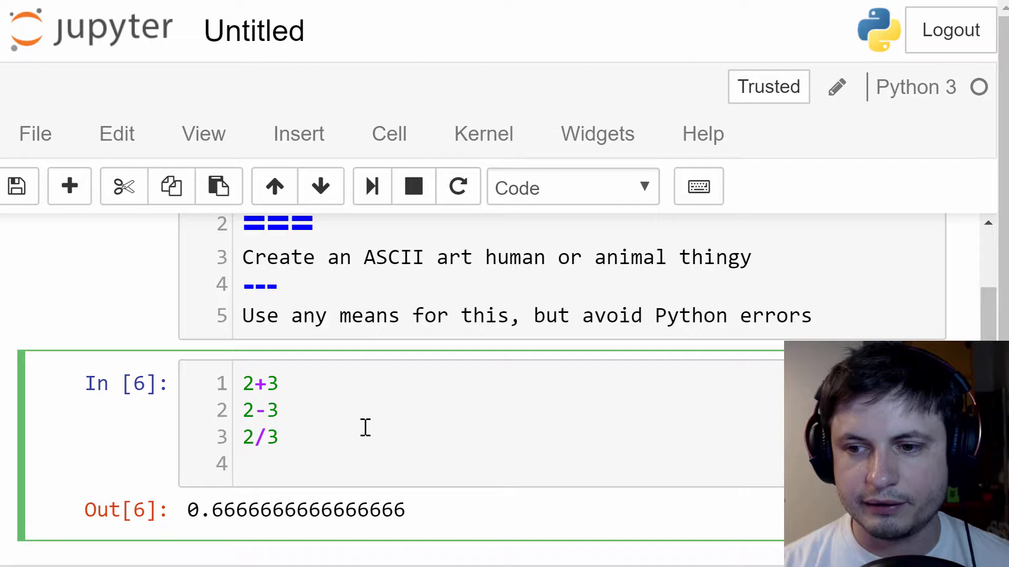
{"action": "type", "text": "2*3"}
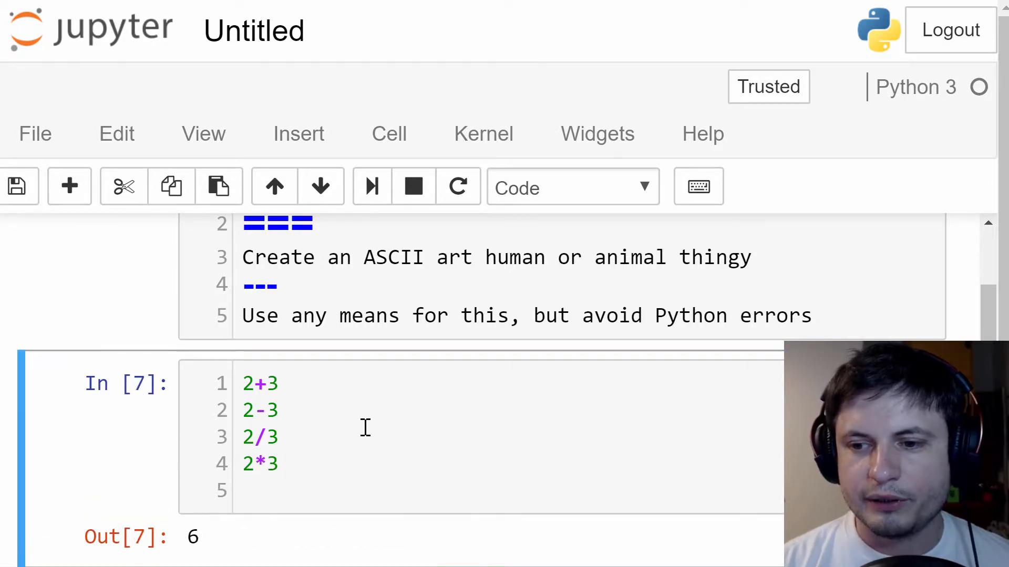
Step: Add the exponent line 2**3 (output 8), change it to 5**2 (output 25), then add a blank line
{"action": "scroll", "scroll_direction": "down", "scroll_amount": 3}
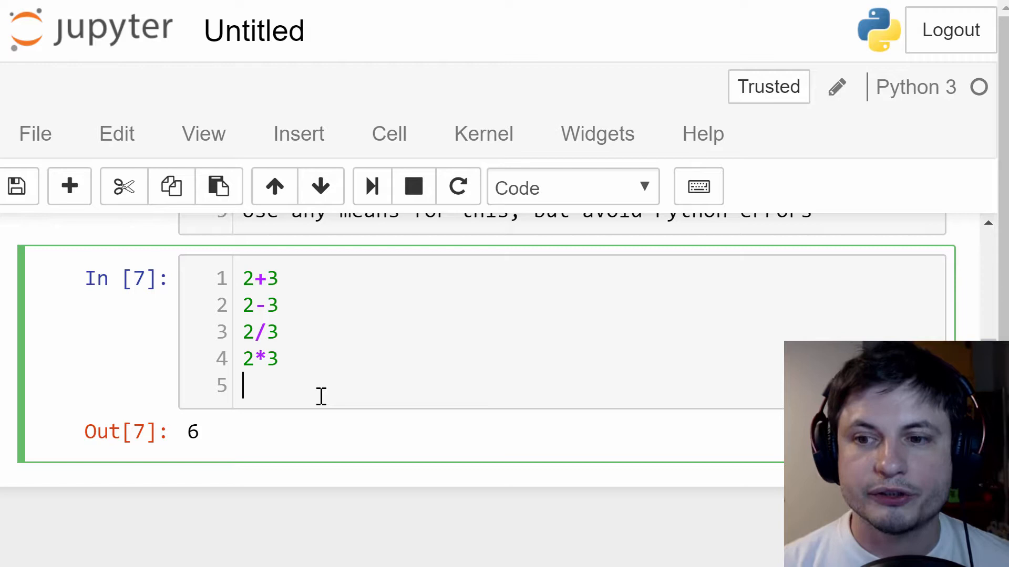
{"action": "type", "text": "2**3"}
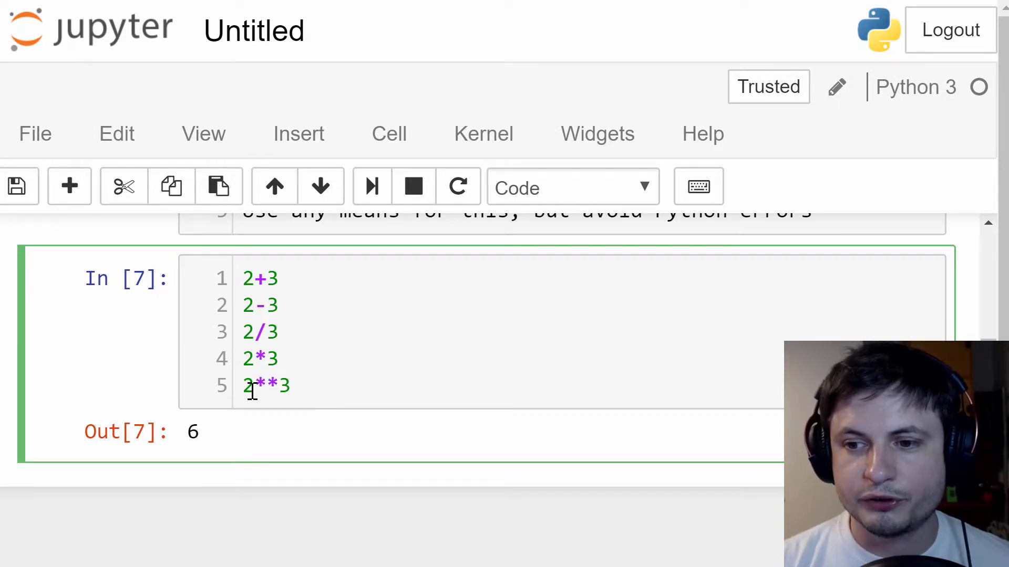
{"action": "left_click", "coordinate": [289, 386]}
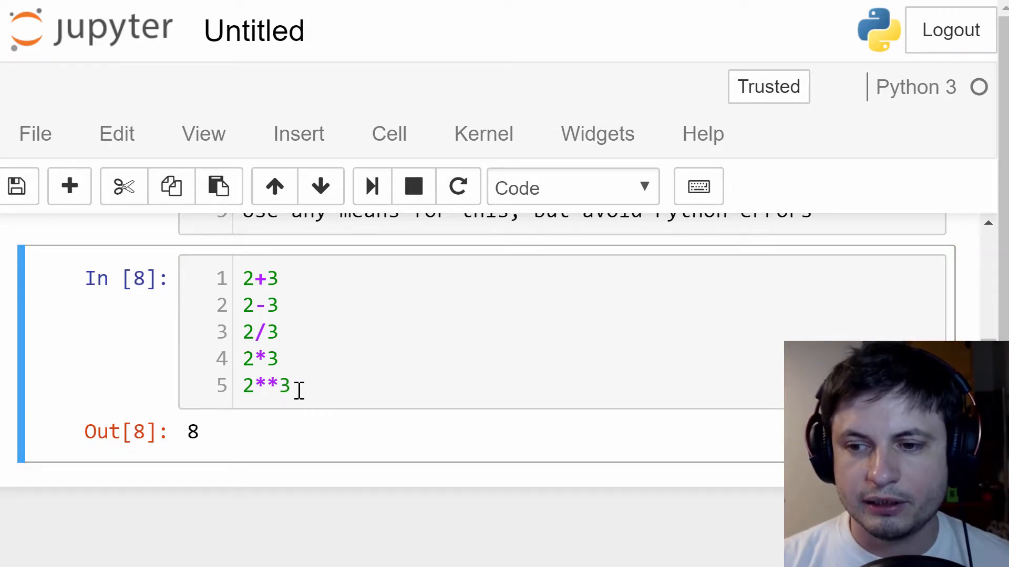
{"action": "left_click", "coordinate": [296, 386]}
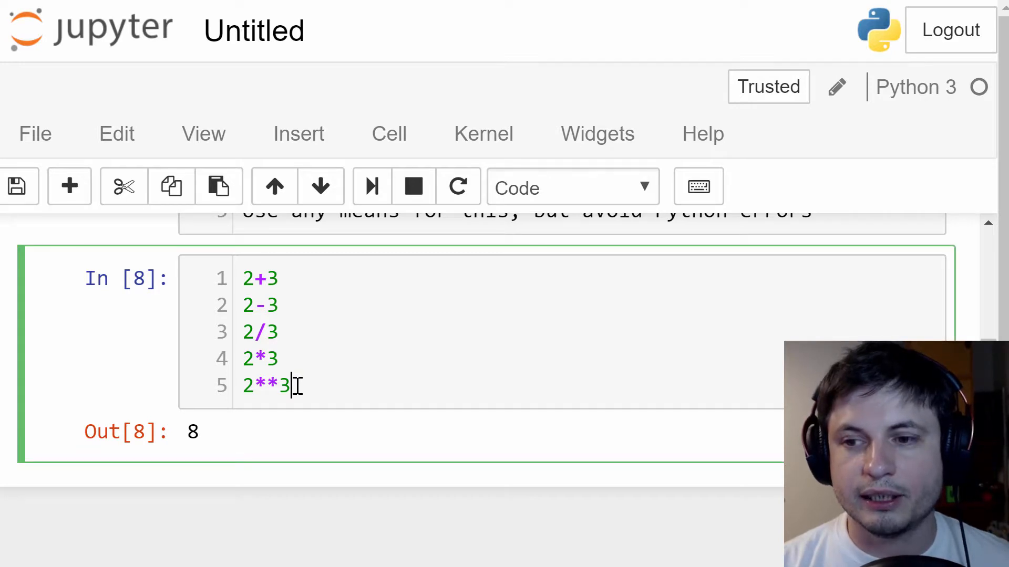
{"action": "key", "text": "BackSpace"}
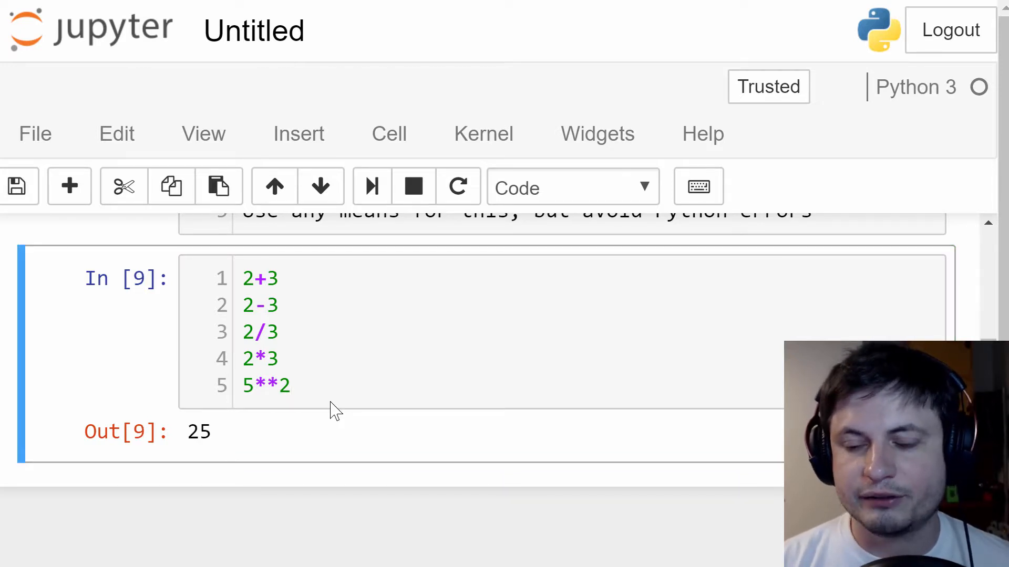
{"action": "left_click", "coordinate": [334, 386]}
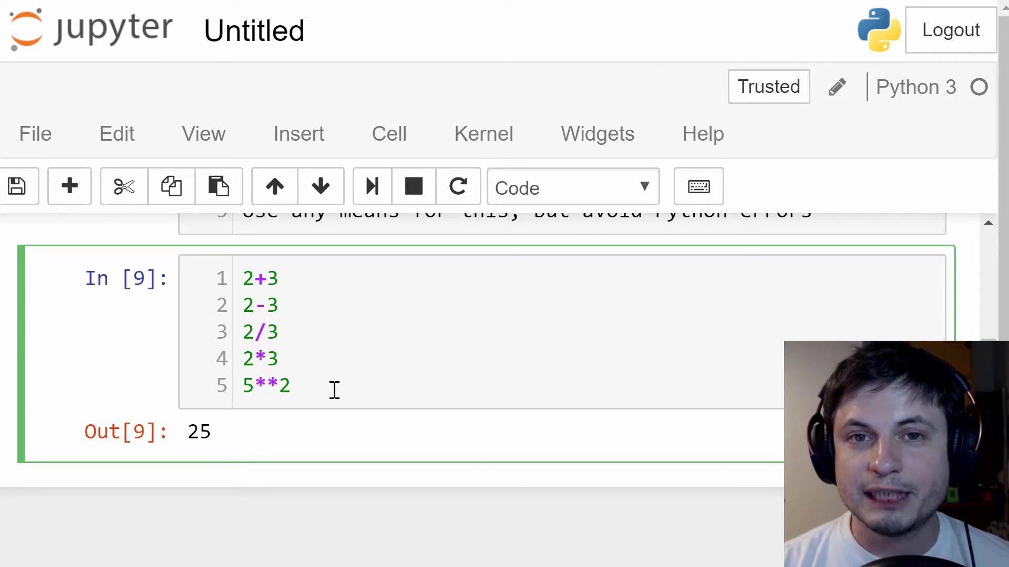
{"action": "key", "text": "enter"}
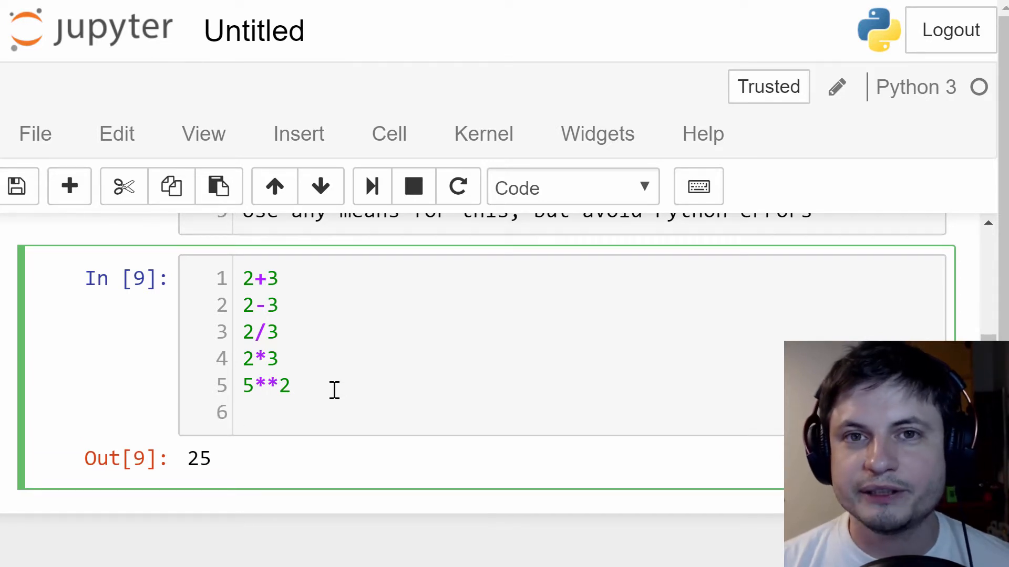
{"action": "mouse_move", "coordinate": [373, 277]}
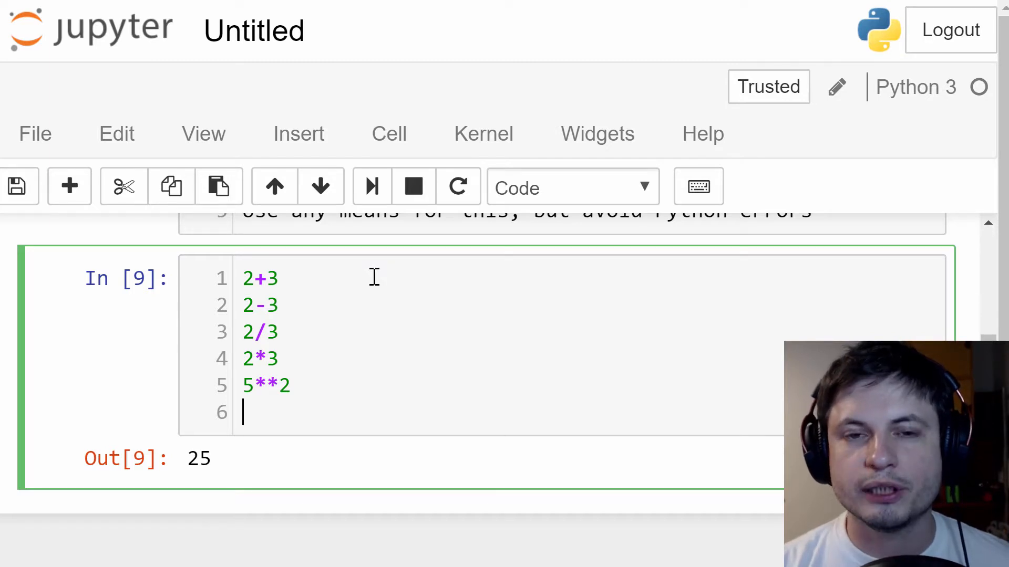
Step: Add the modulo line 27%5, change it to 28%5 (output 3), and type 28//5 below
{"action": "type", "text": "24"}
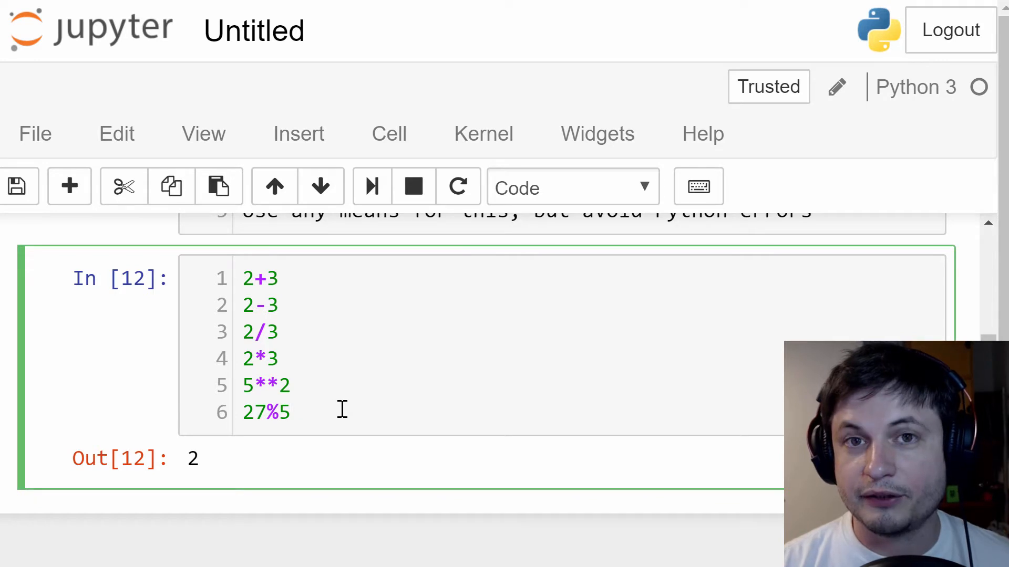
{"action": "left_click", "coordinate": [264, 413]}
{"action": "type", "text": "8"}
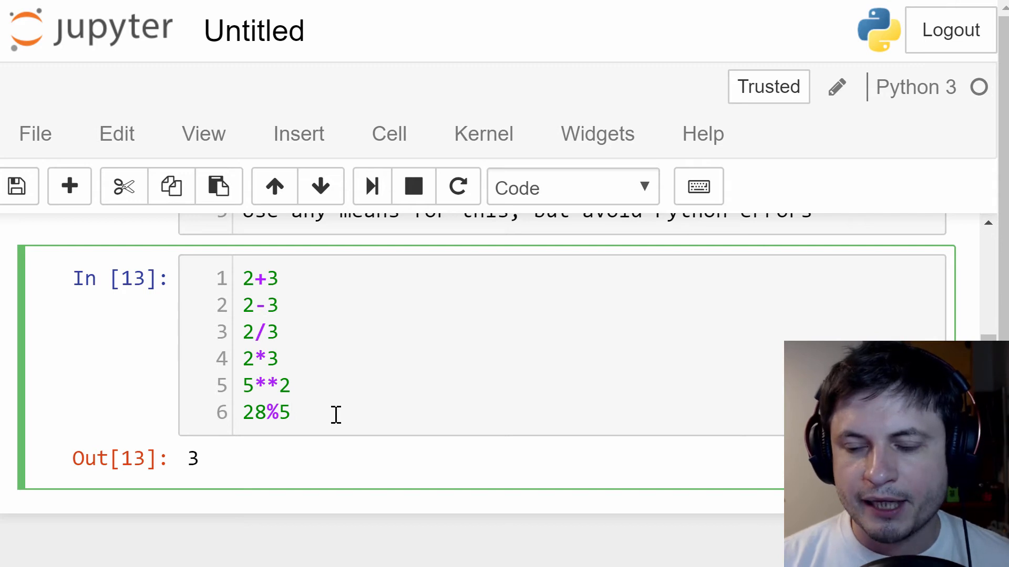
{"action": "type", "text": "28//5"}
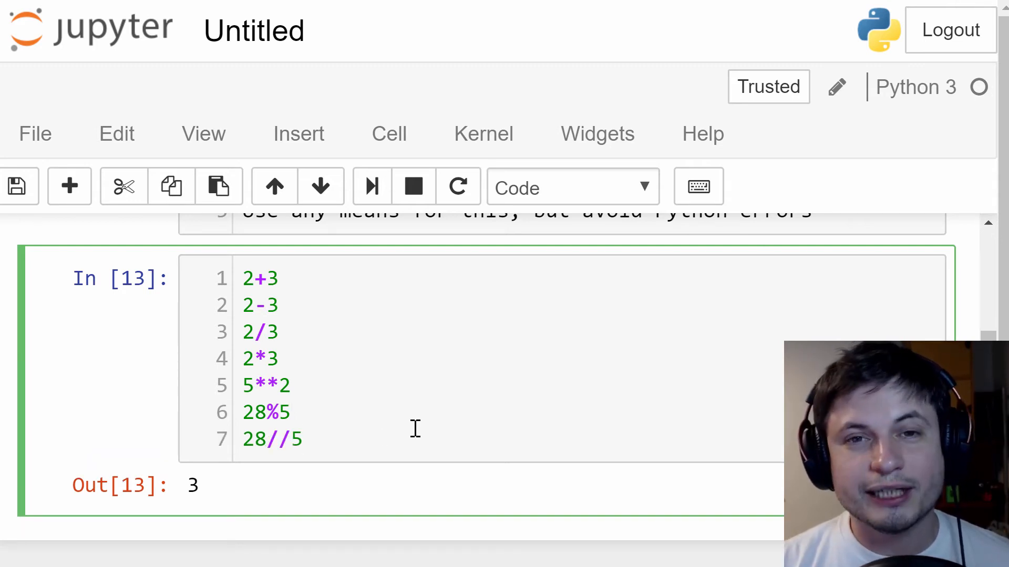
Step: Save the notebook and run the cell so 28//5 outputs 5
{"action": "key", "text": "ctrl+s"}
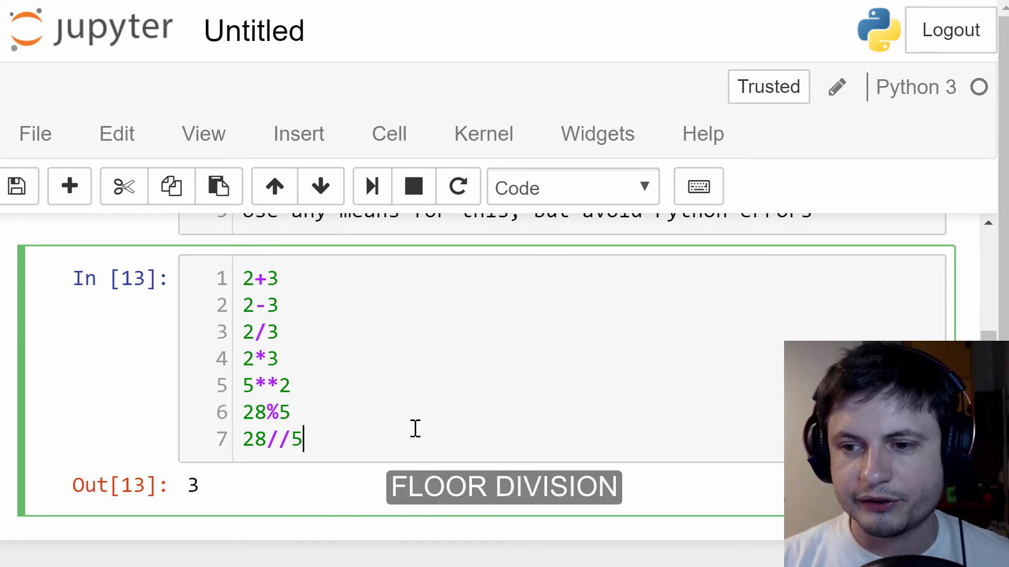
{"action": "key", "text": "Shift+Enter"}
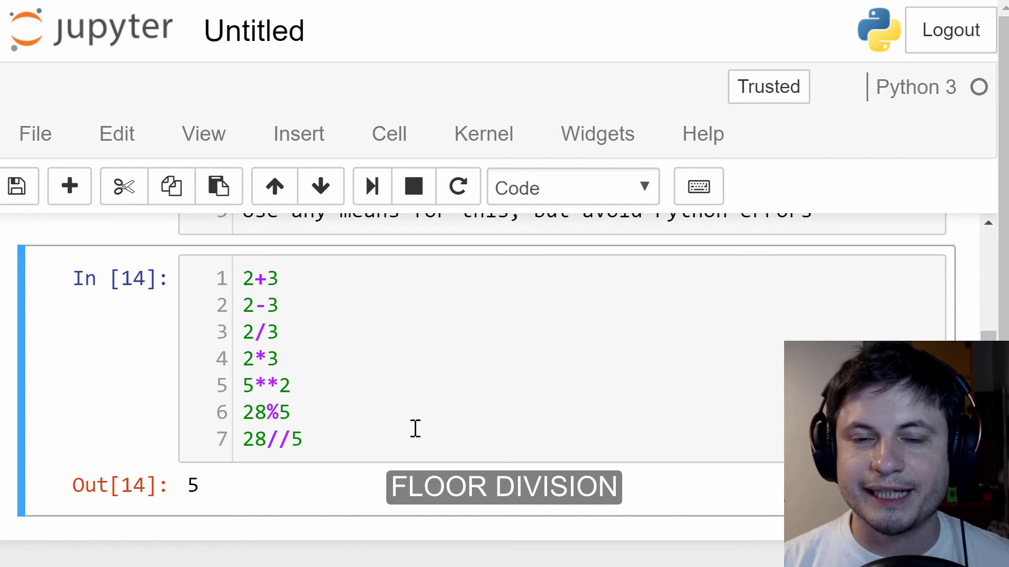